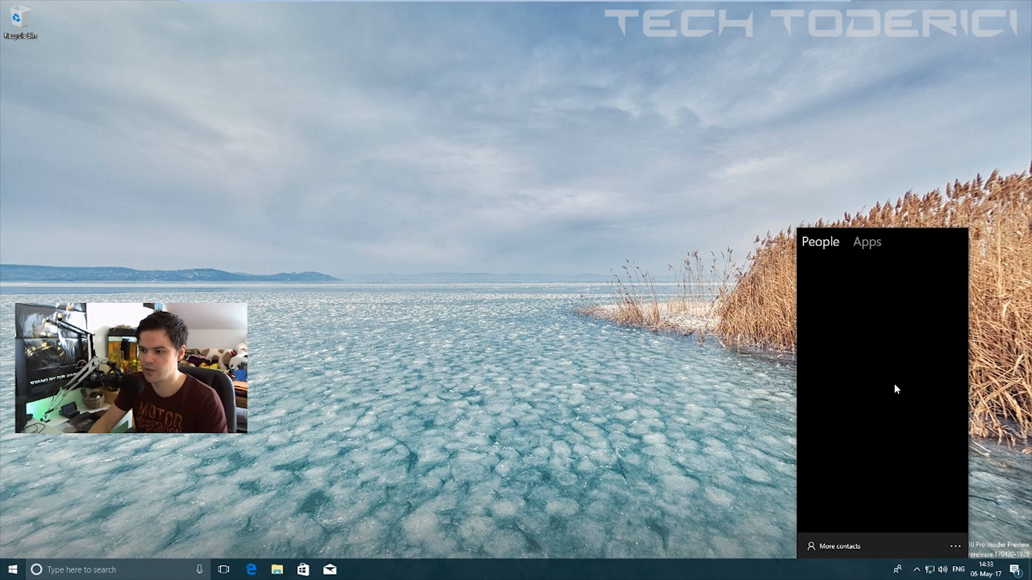
- Switch to the People tab and open More contacts to browse the full contact list
click(866, 241)
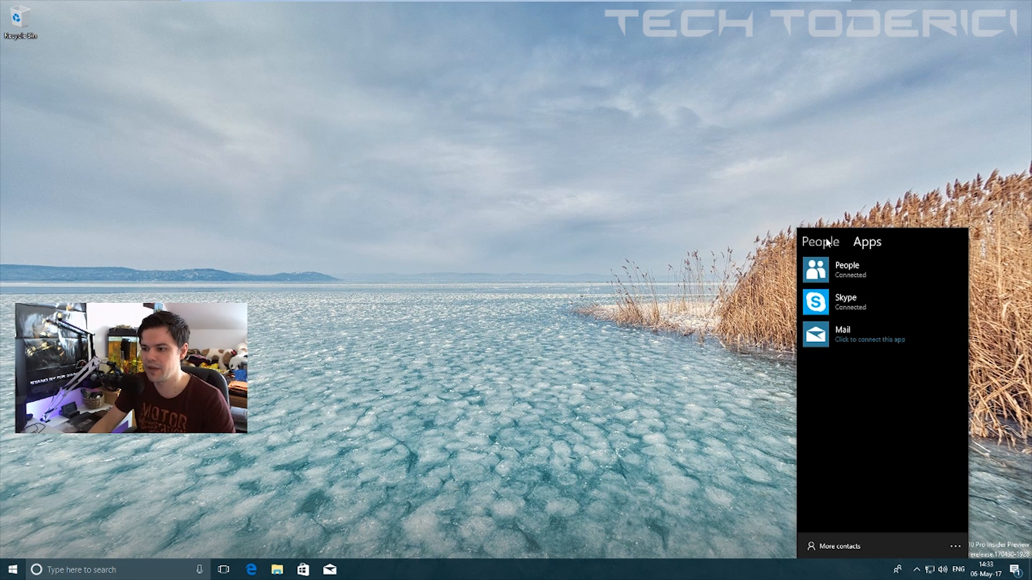
click(867, 241)
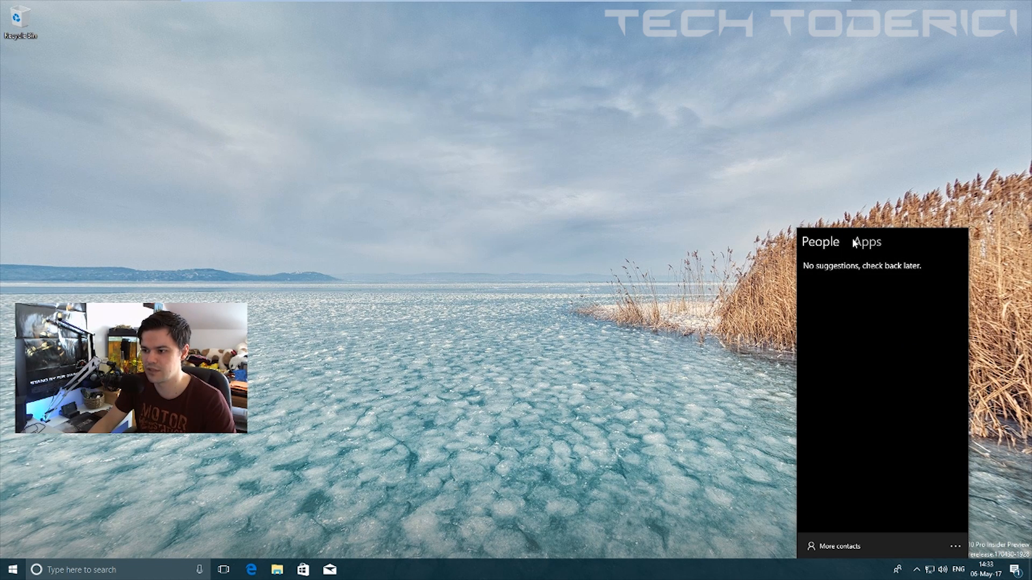
click(866, 242)
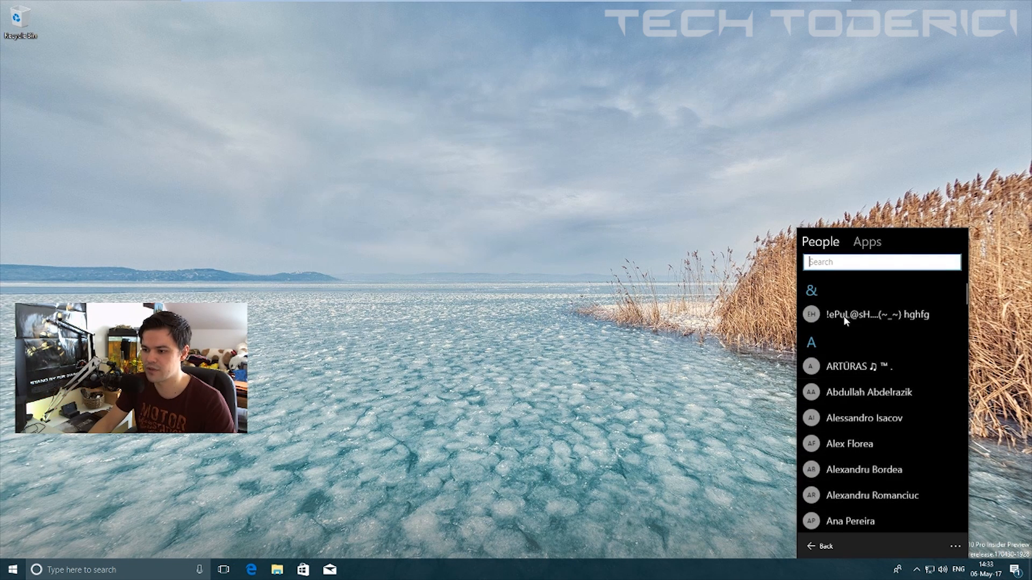
scroll(down, 3)
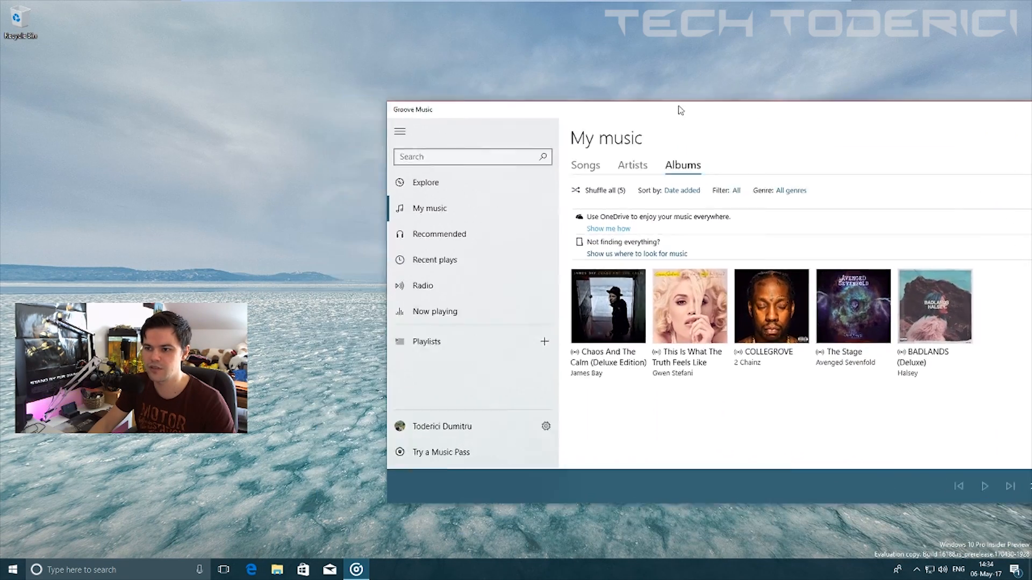
- View Groove Music's settings page, then close Groove Music
click(545, 427)
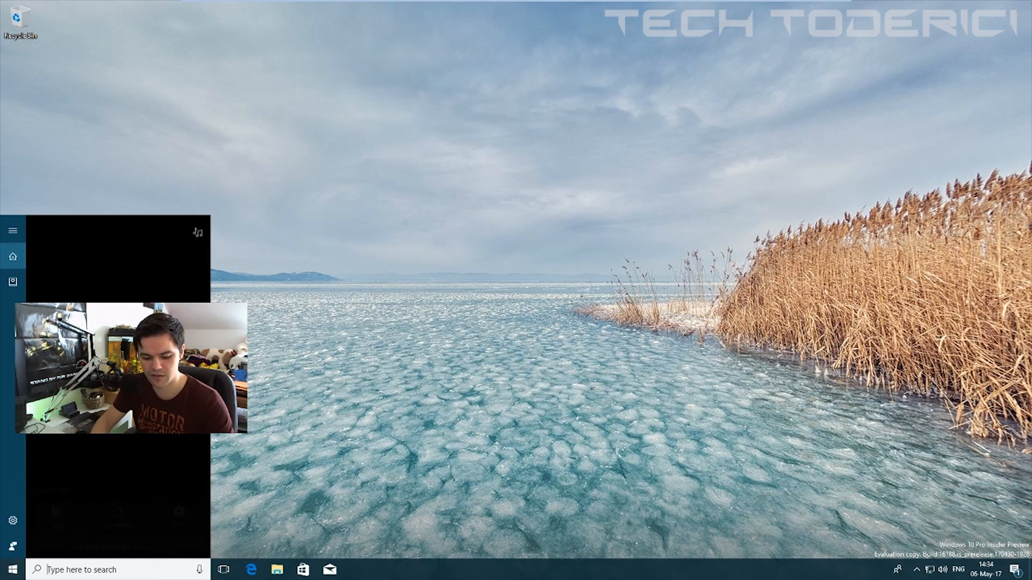
click(356, 570)
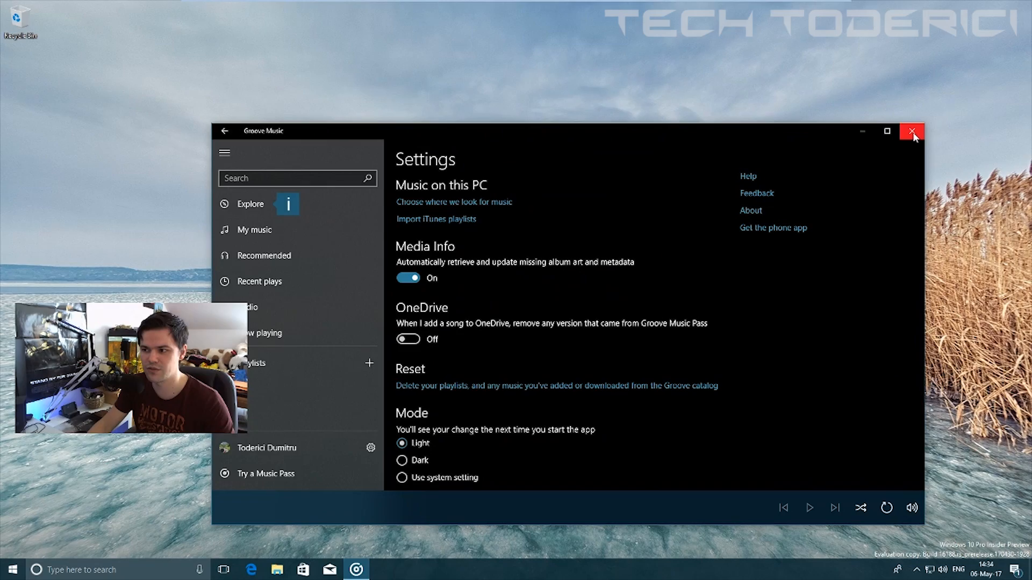
click(913, 132)
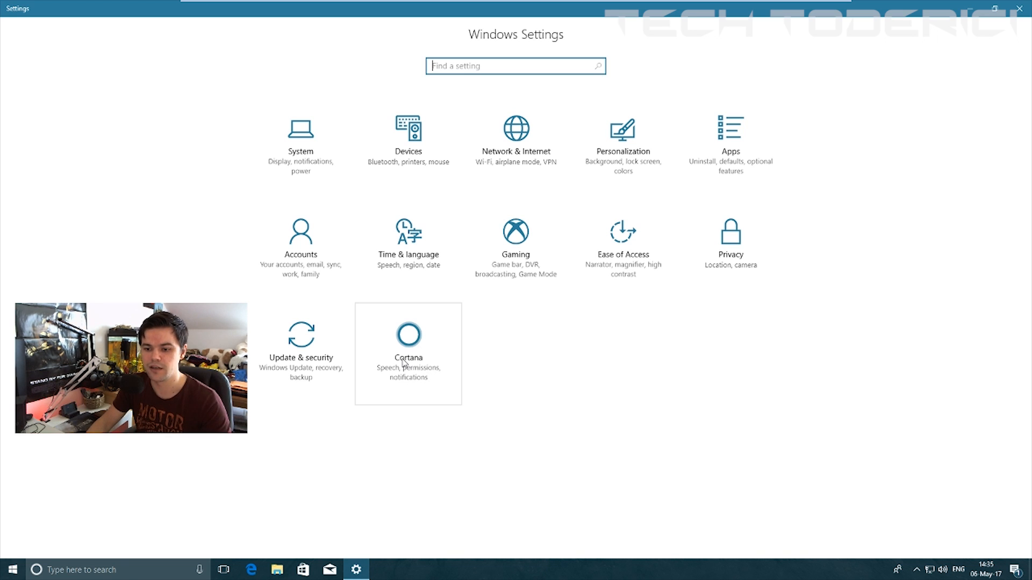
- Open Cortana settings and switch the Hey Cortana toggle on
click(407, 354)
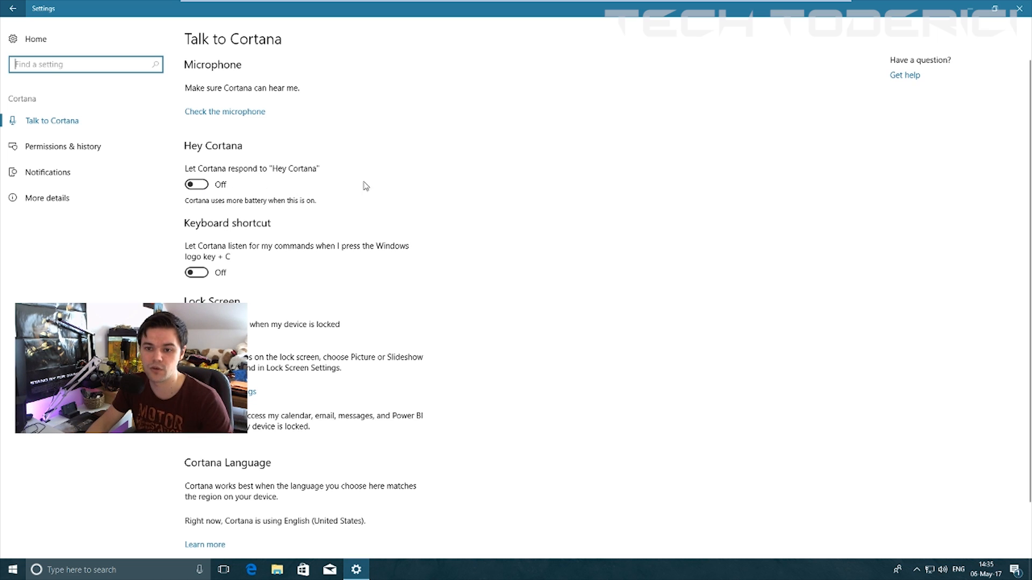
click(196, 184)
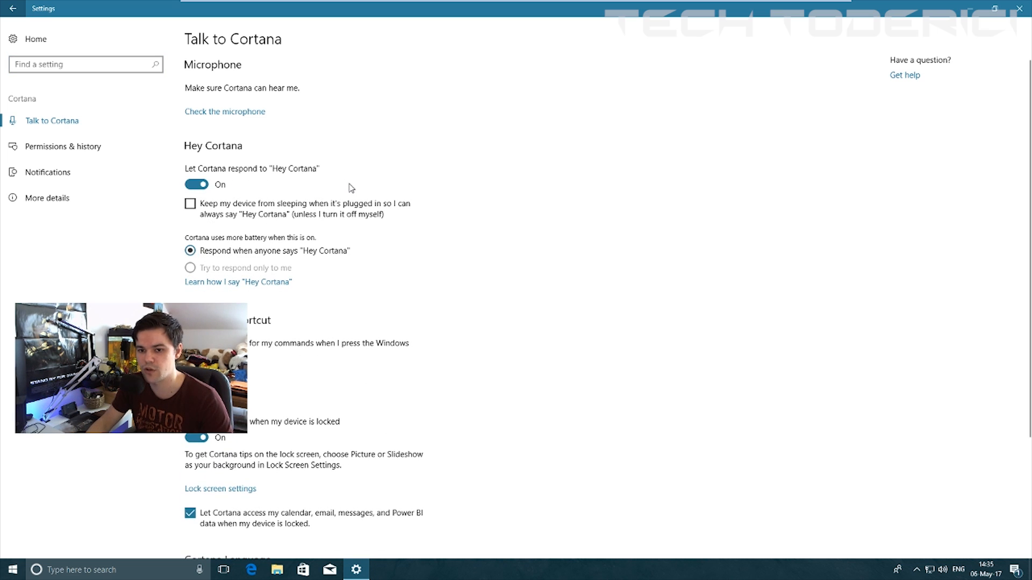
scroll(down, 3)
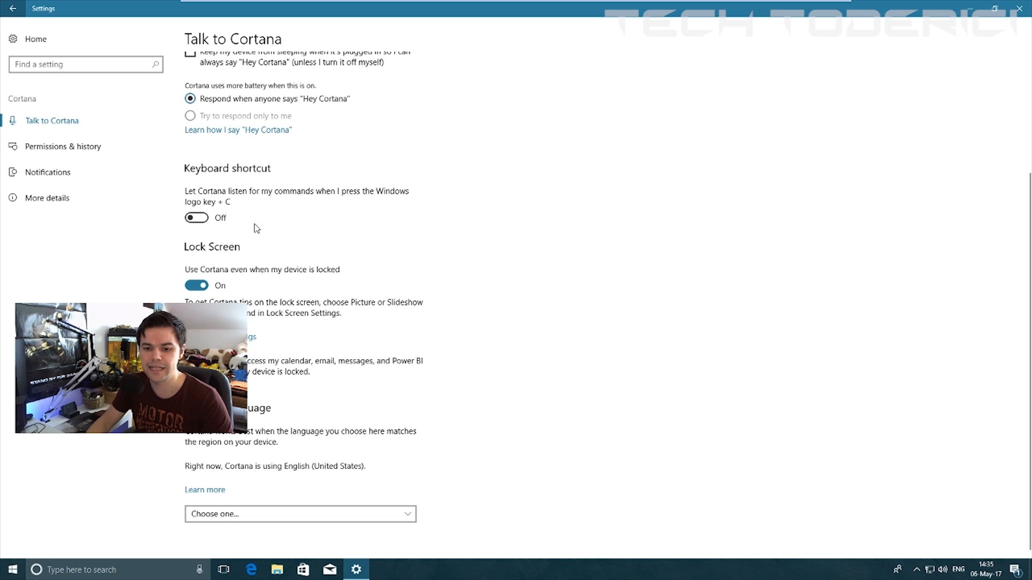
scroll(up, 3)
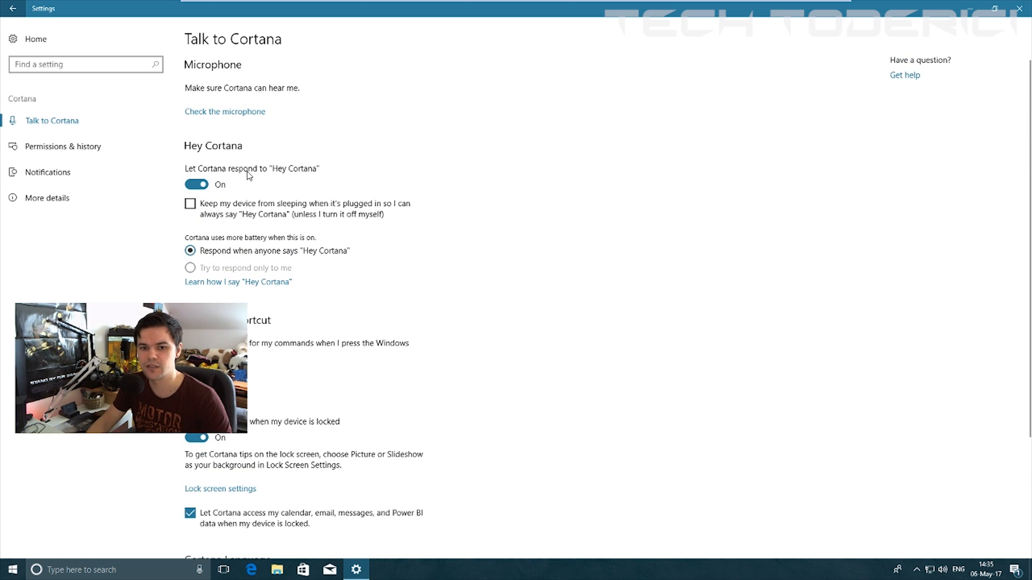
- Browse Permissions & history and More details, then close Settings
click(63, 146)
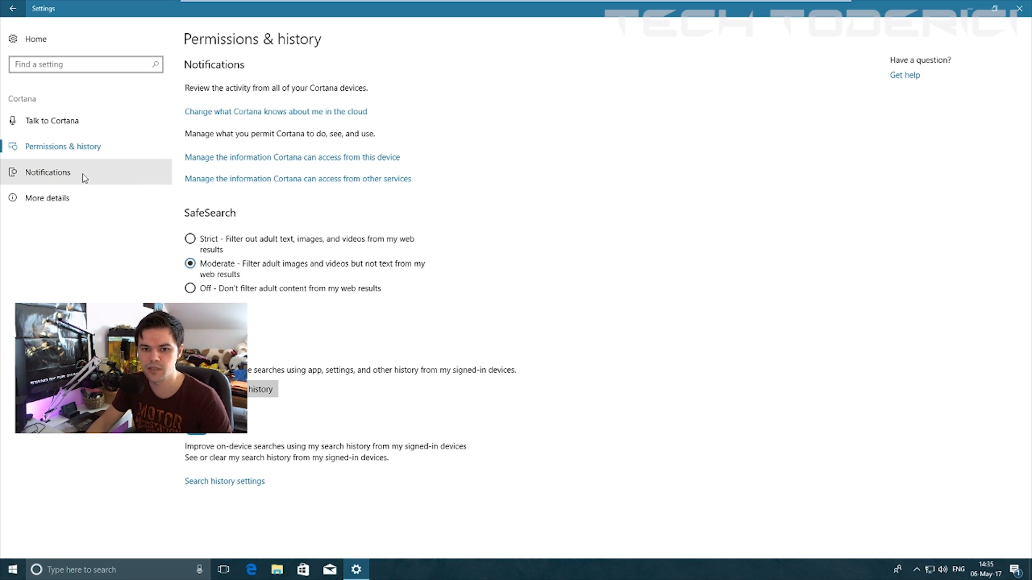
click(47, 197)
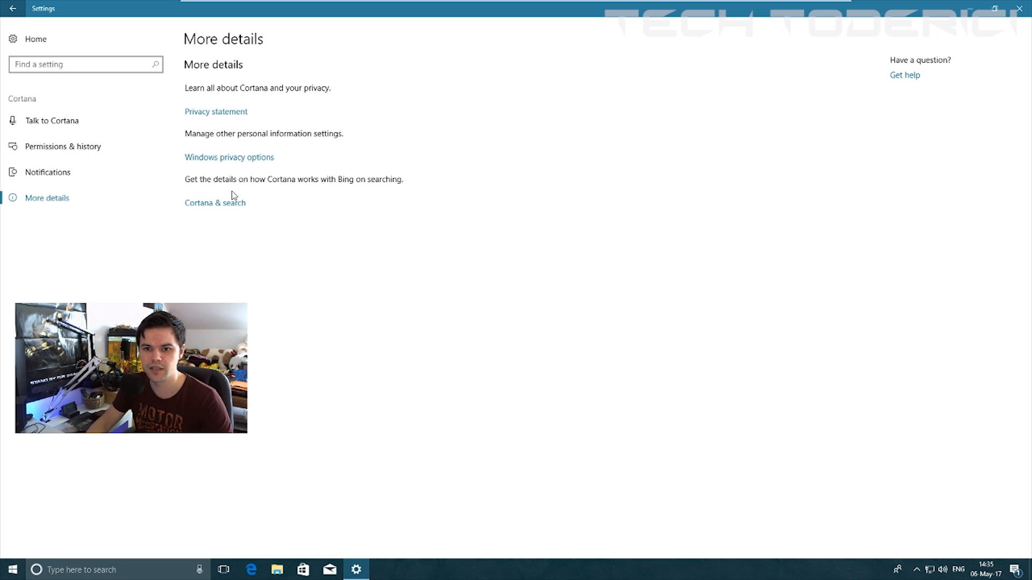
click(1020, 8)
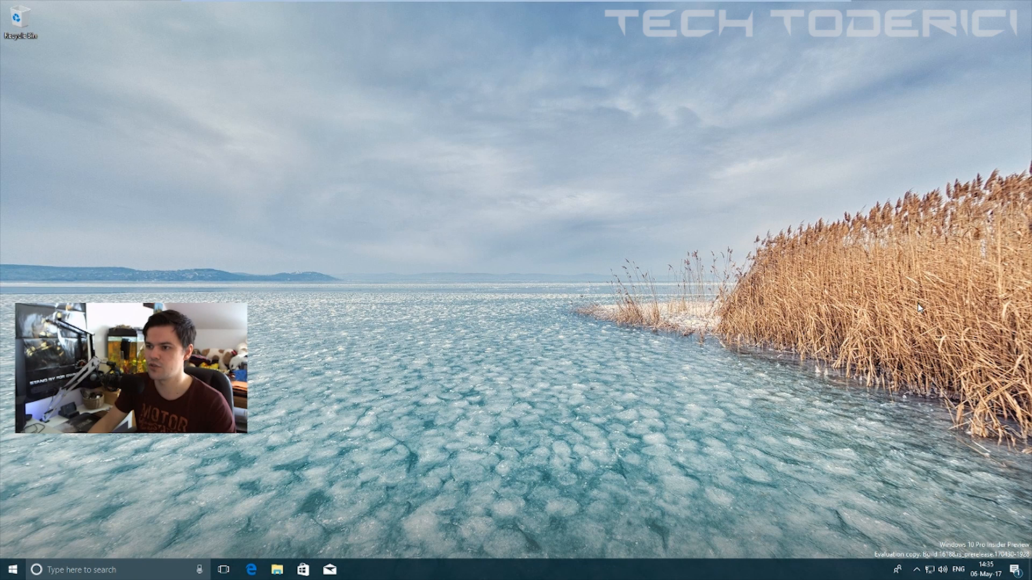
mouse_move(721, 225)
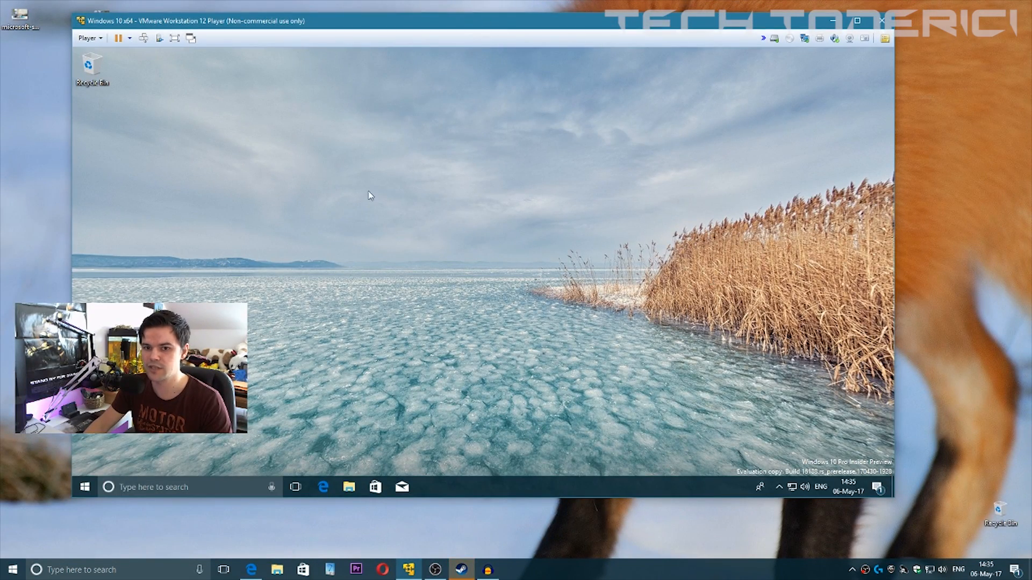
mouse_move(899, 516)
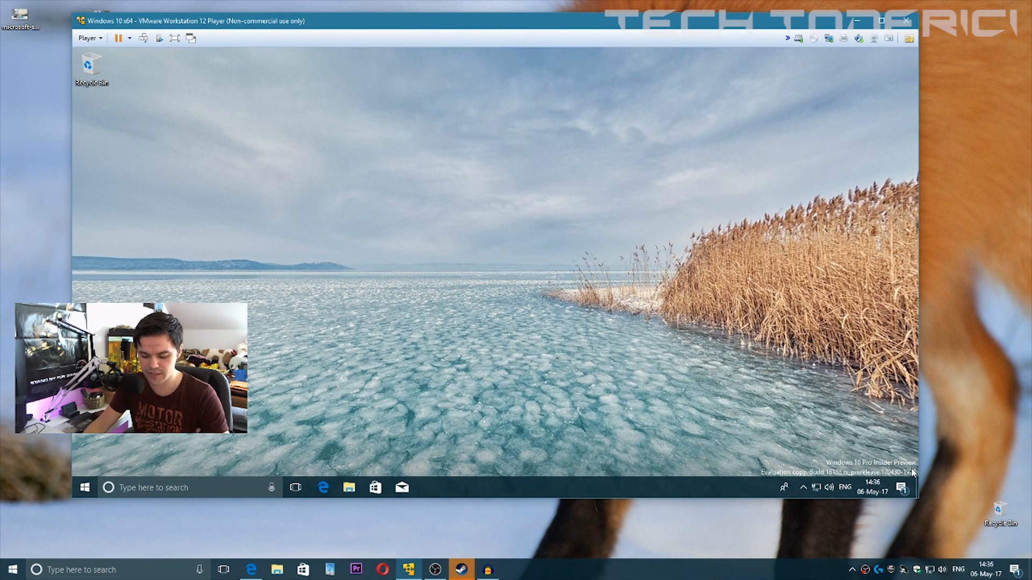
- Turn on tablet mode from the guest's Action Center
click(904, 487)
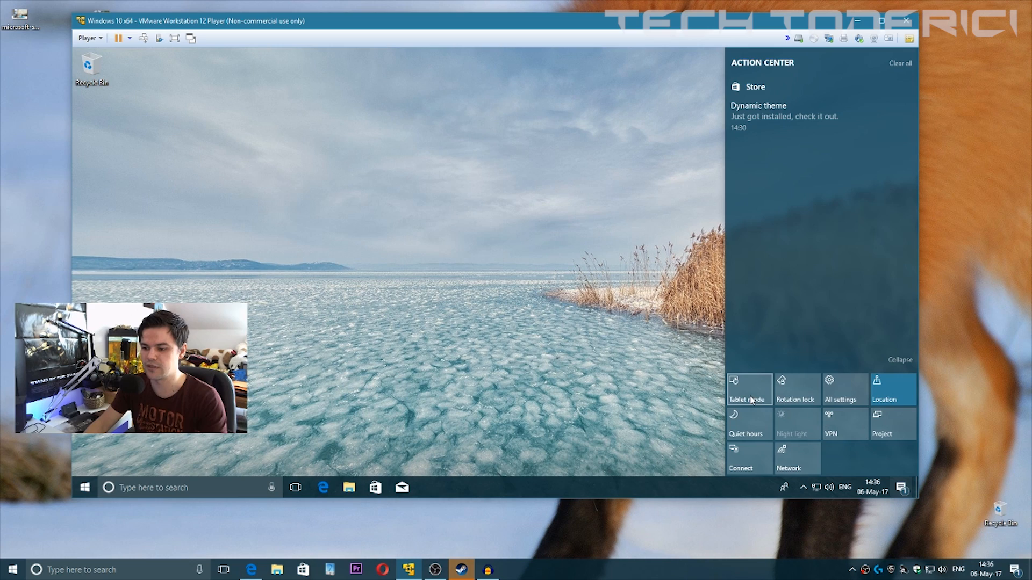
click(748, 389)
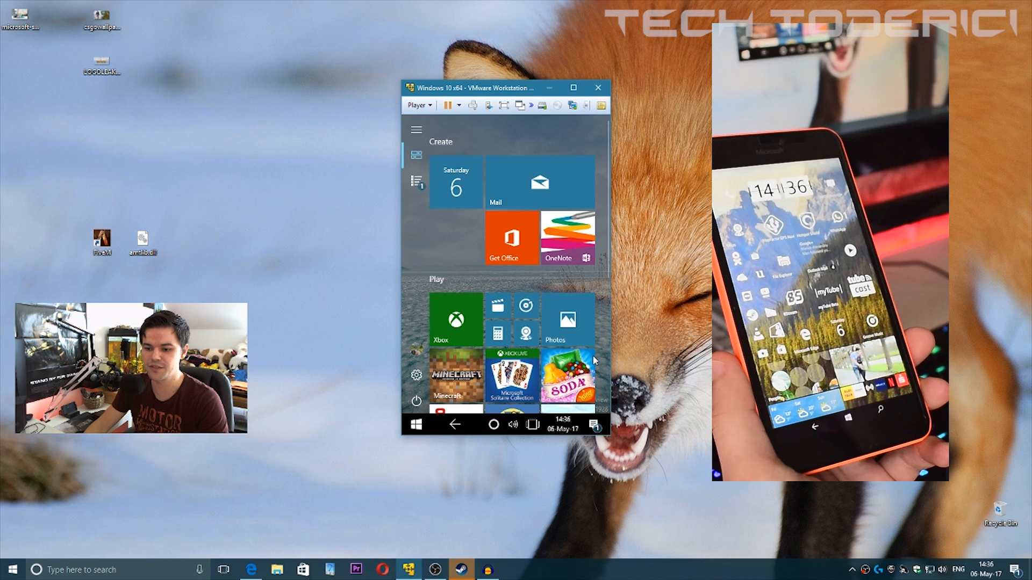
- Expand the Start menu navigation and open Settings
click(592, 424)
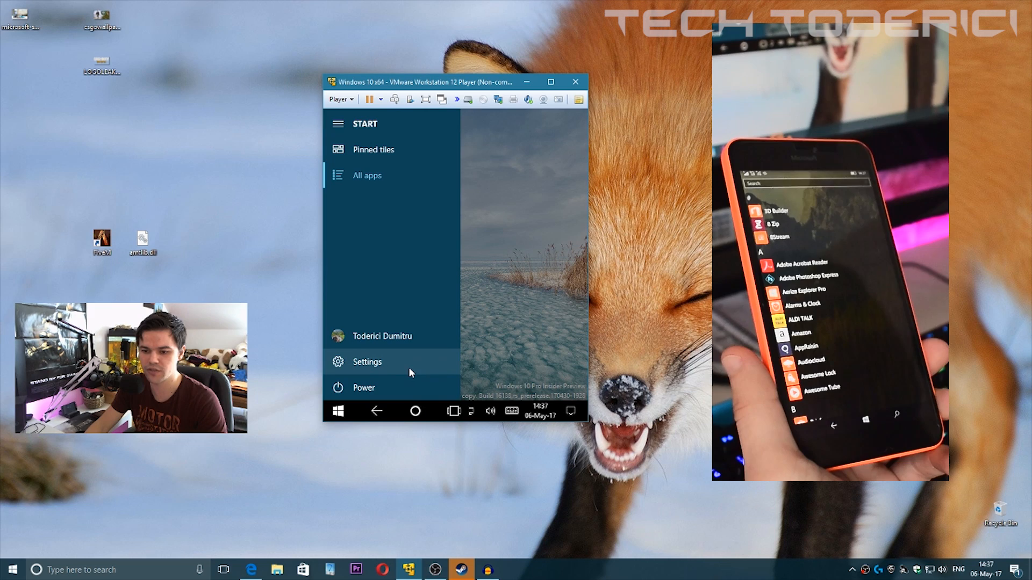
click(367, 362)
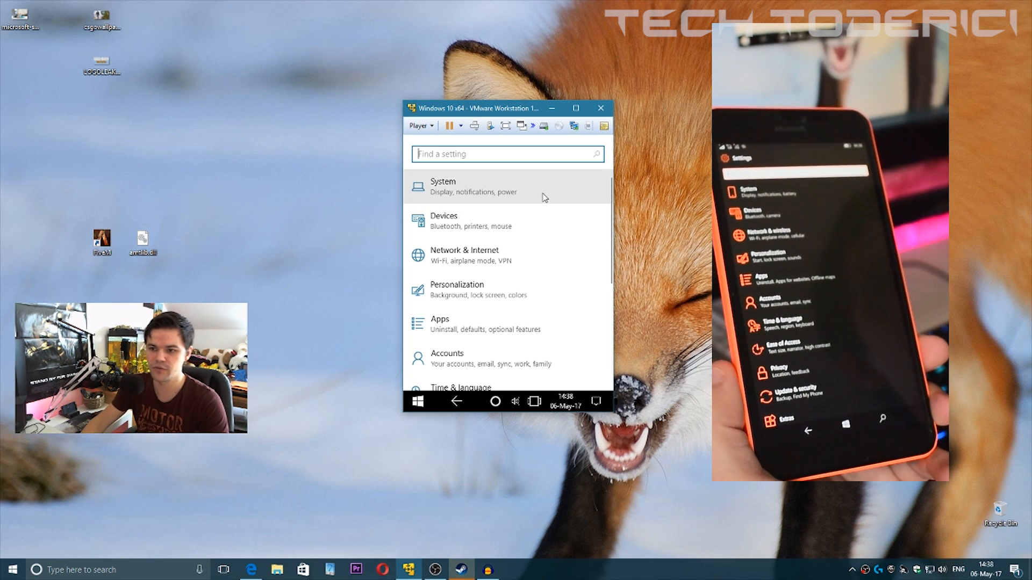
- Open System settings and scroll to About to read OS Build 16188.1000
click(443, 186)
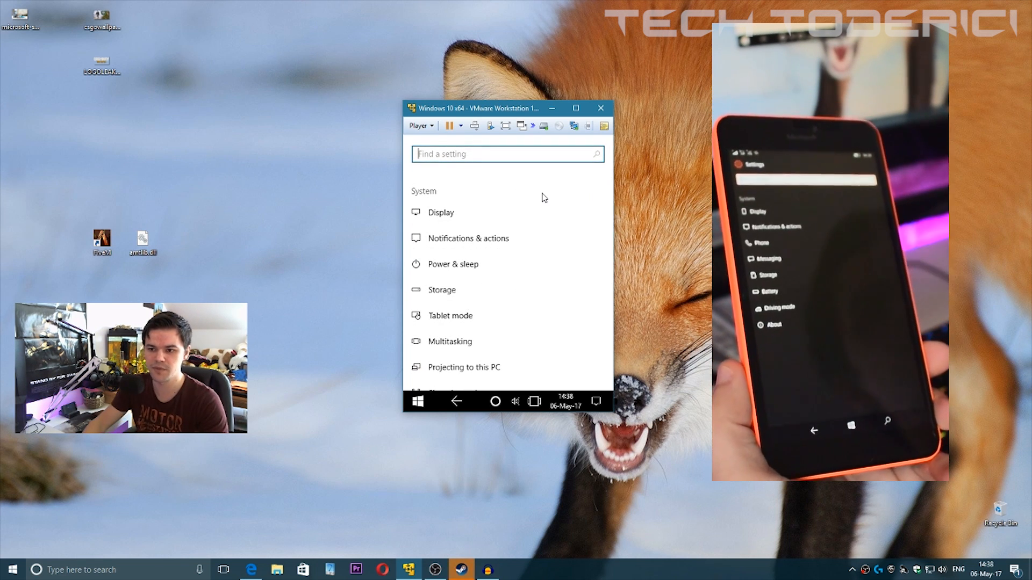
scroll(down, 3)
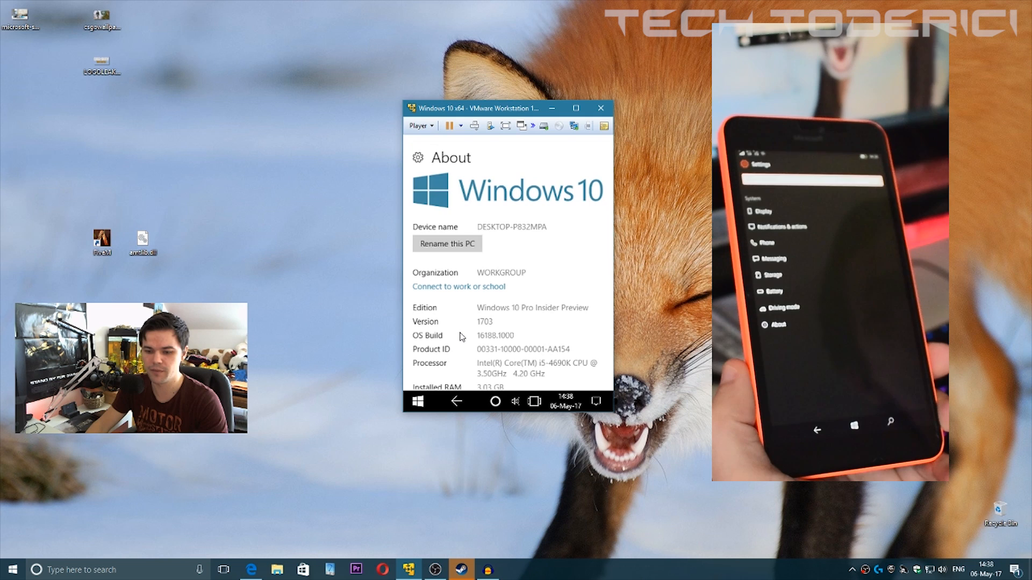
scroll(down, 3)
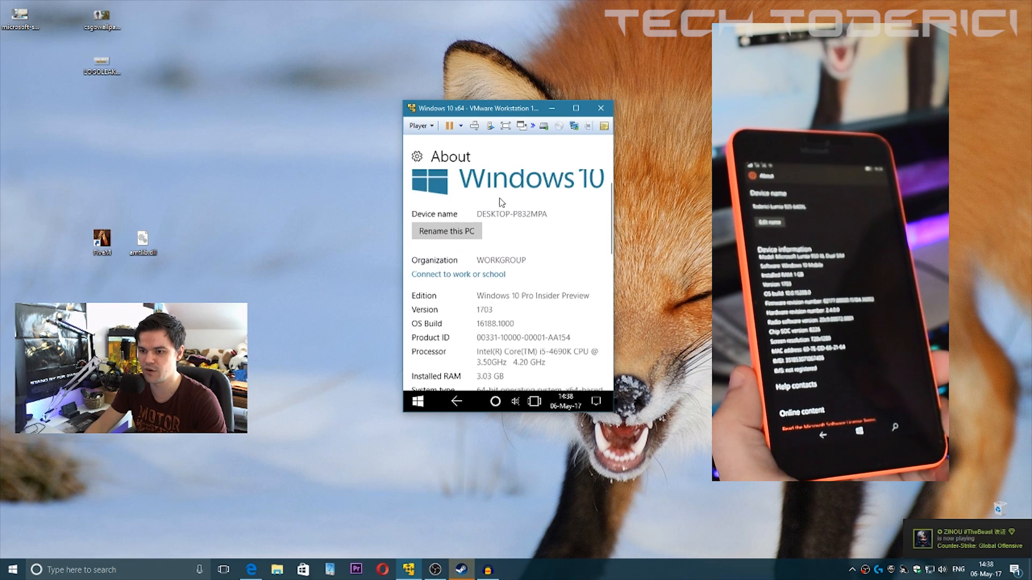
scroll(down, 3)
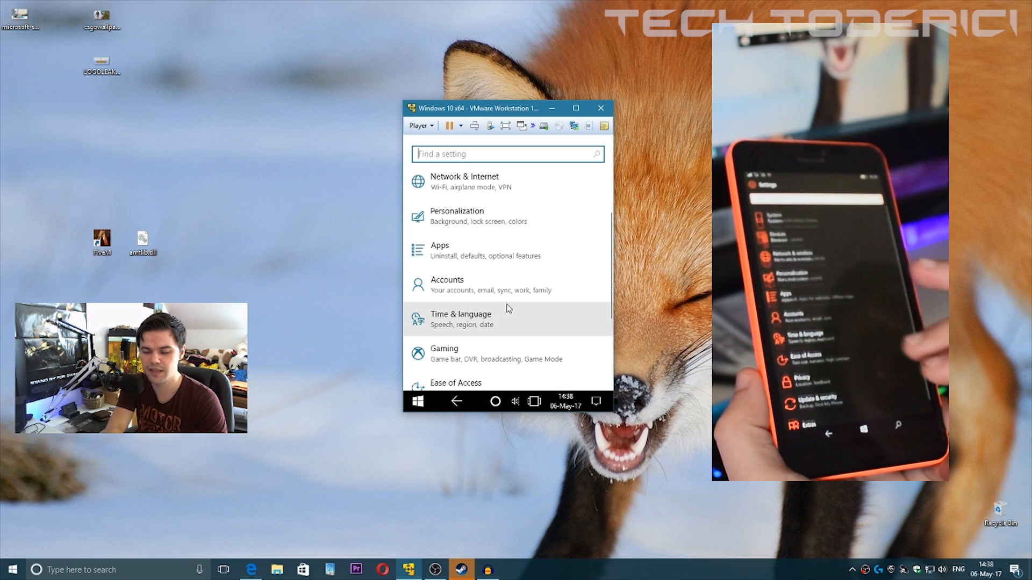
scroll(down, 3)
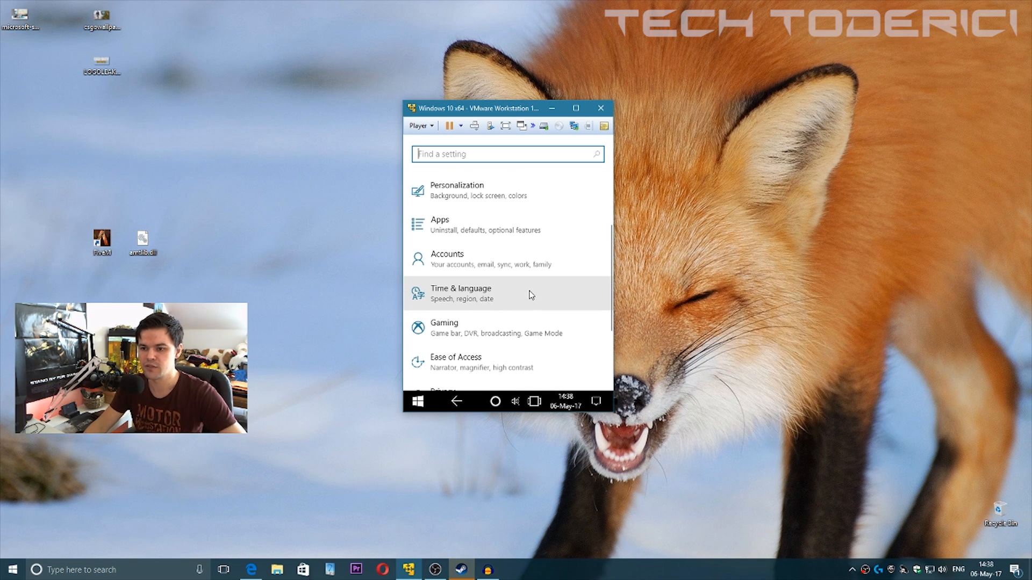
mouse_move(471, 372)
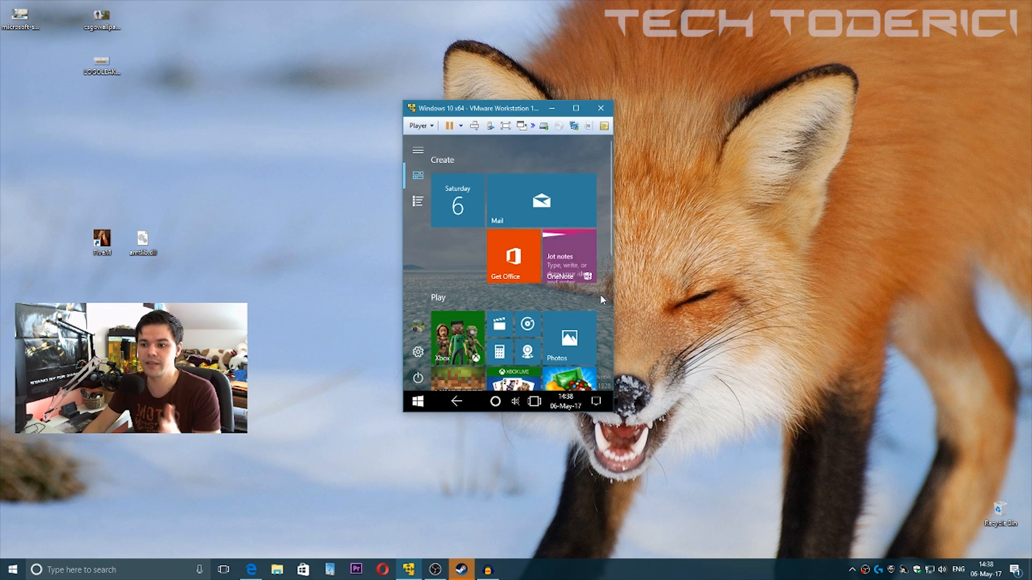
- Reposition the VM window, scroll the Start tiles, and show the all-apps list
drag(507, 108, 487, 111)
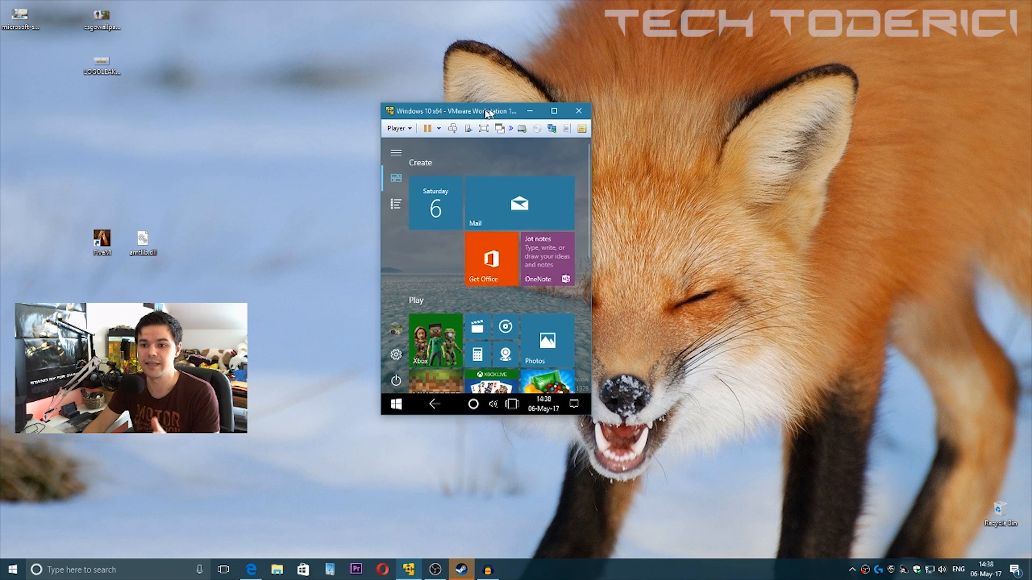
drag(485, 111, 451, 109)
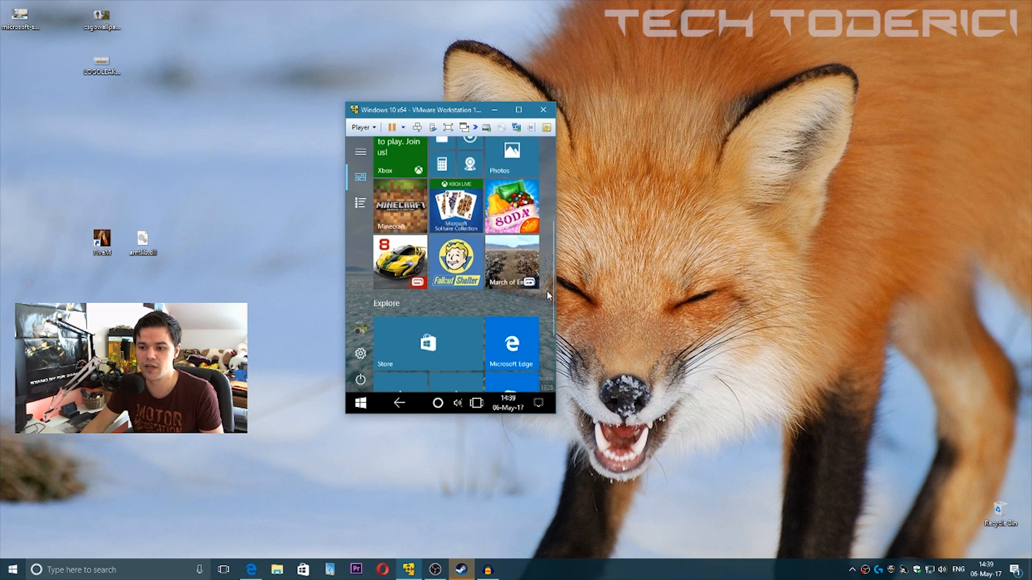
scroll(down, 3)
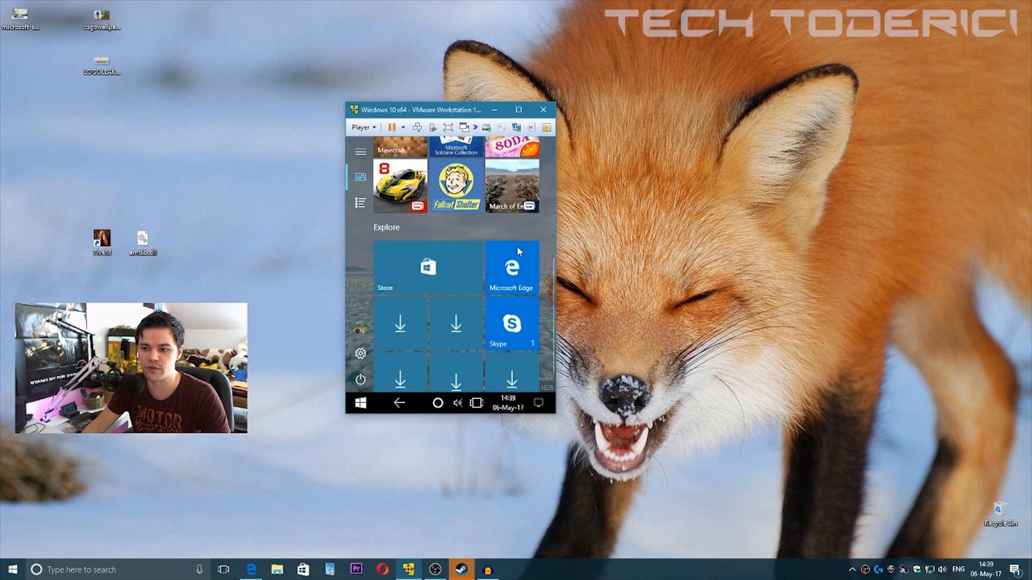
scroll(down, 3)
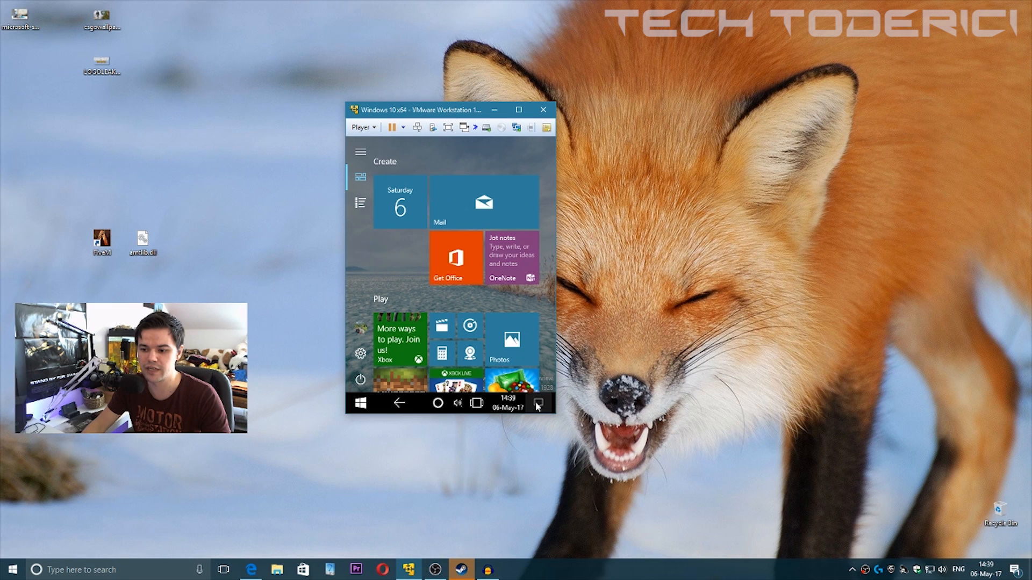
click(537, 402)
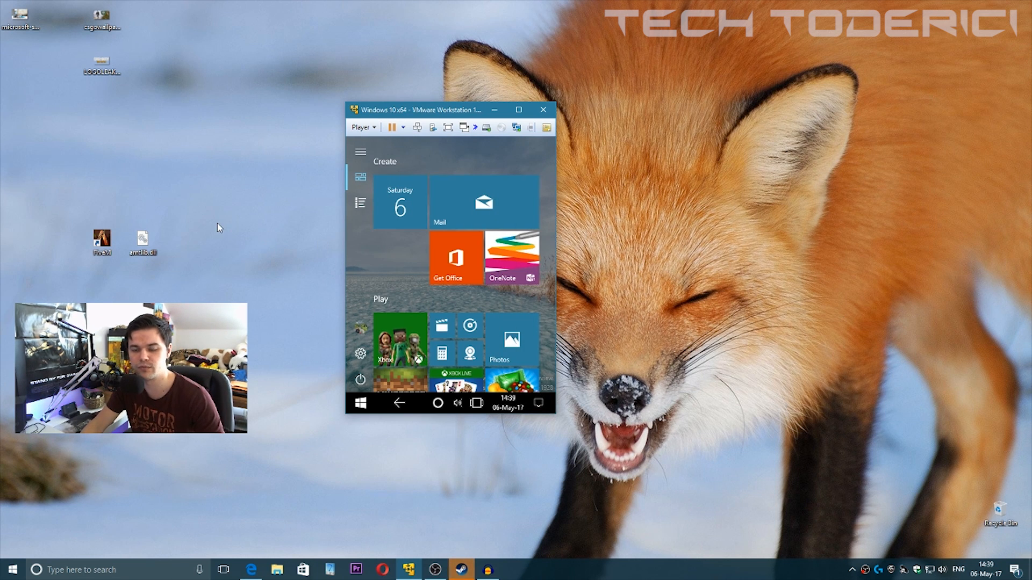
click(360, 152)
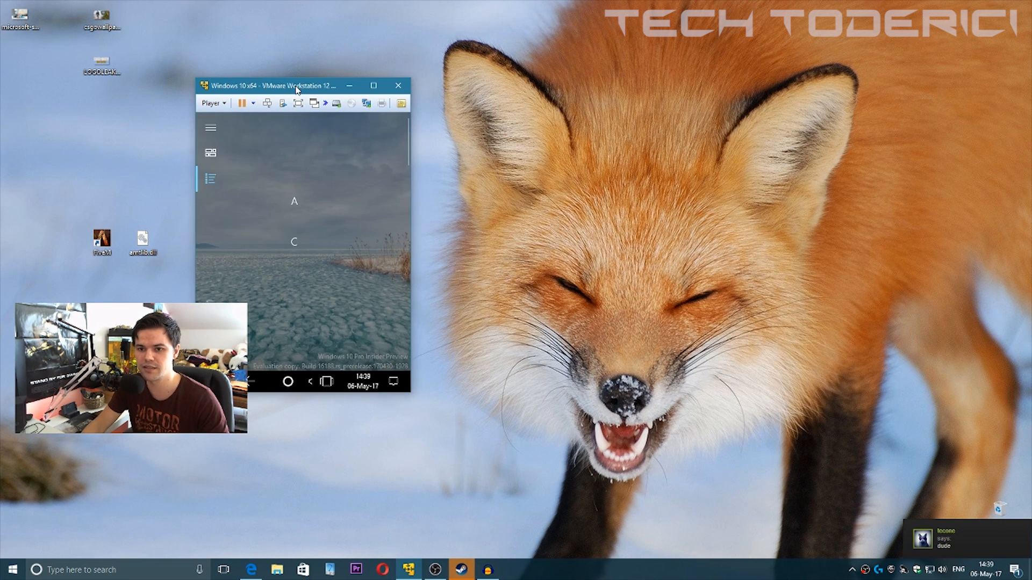
- Move the VM window toward the centre and launch Microsoft Edge
drag(296, 85, 378, 85)
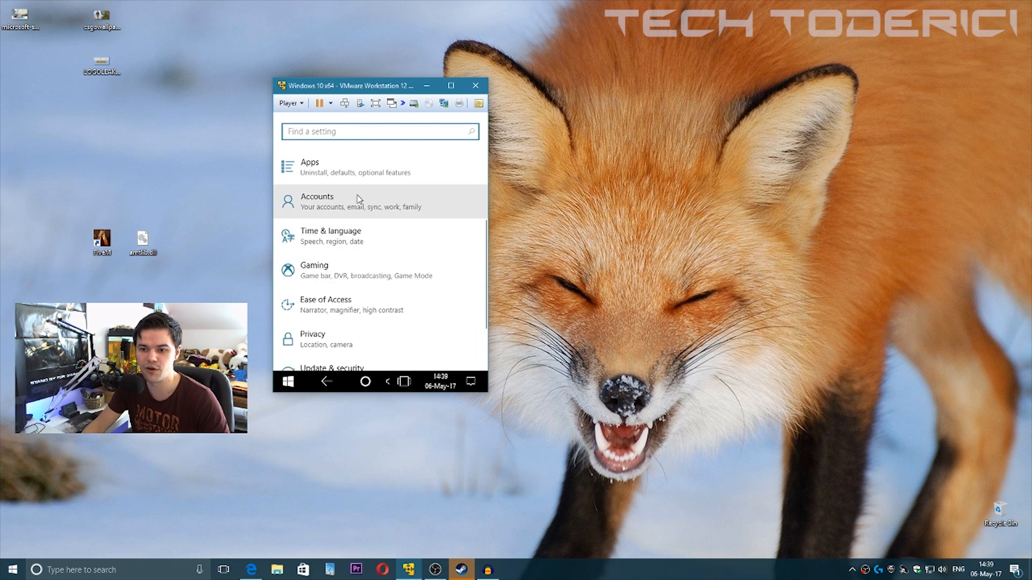
click(316, 201)
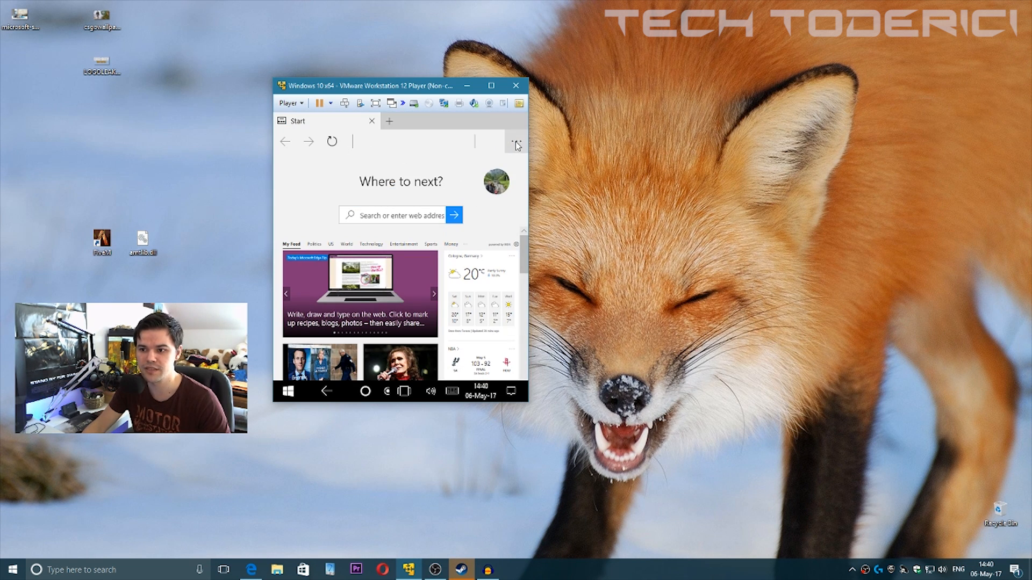
- Load youtube.com in Edge
click(516, 141)
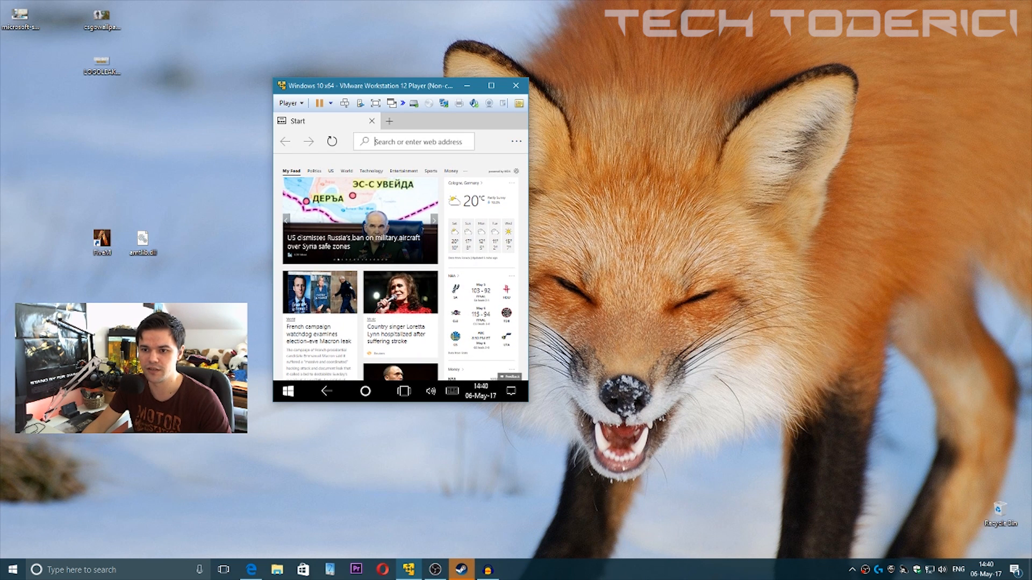
text(youtube.c)
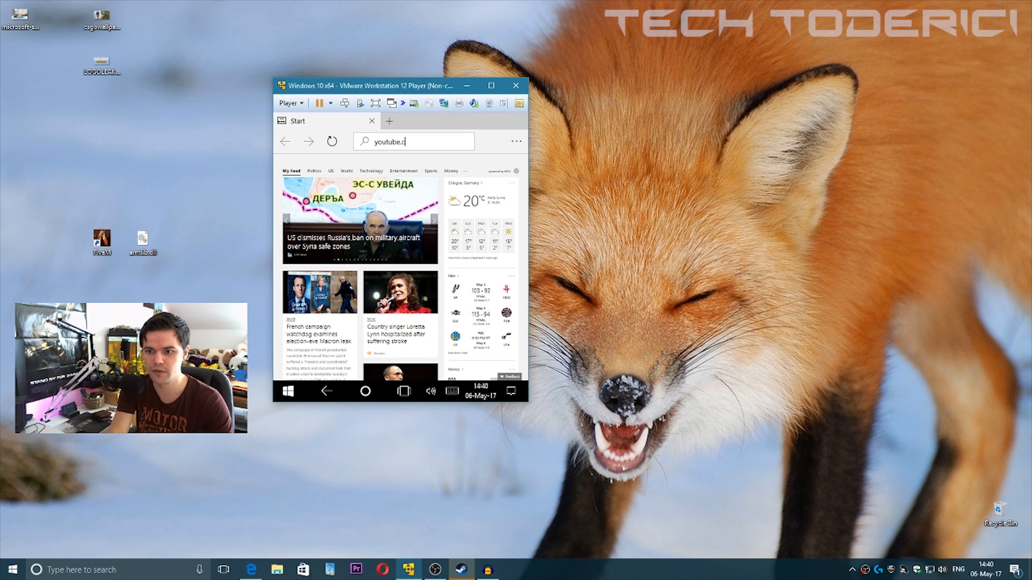
key(Enter)
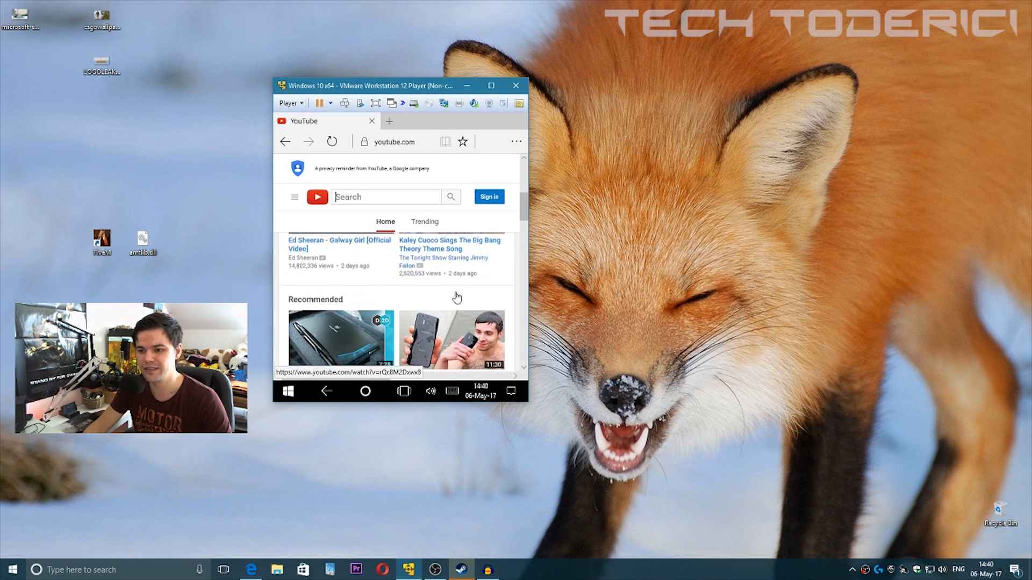
- Play the Samsung Galaxy S8 vs iPhone 7 water test video, then return to Start
scroll(down, 3)
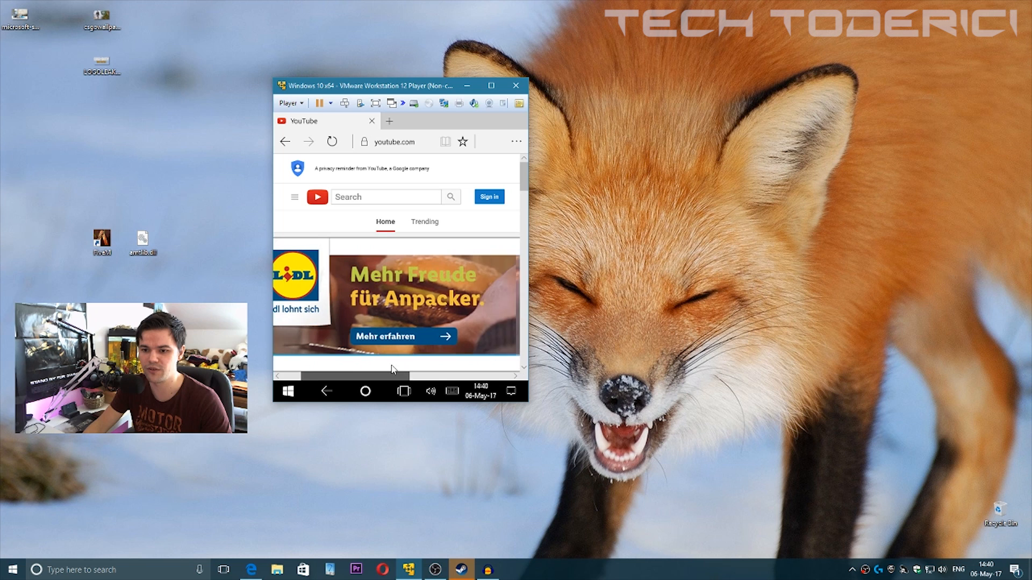
scroll(down, 3)
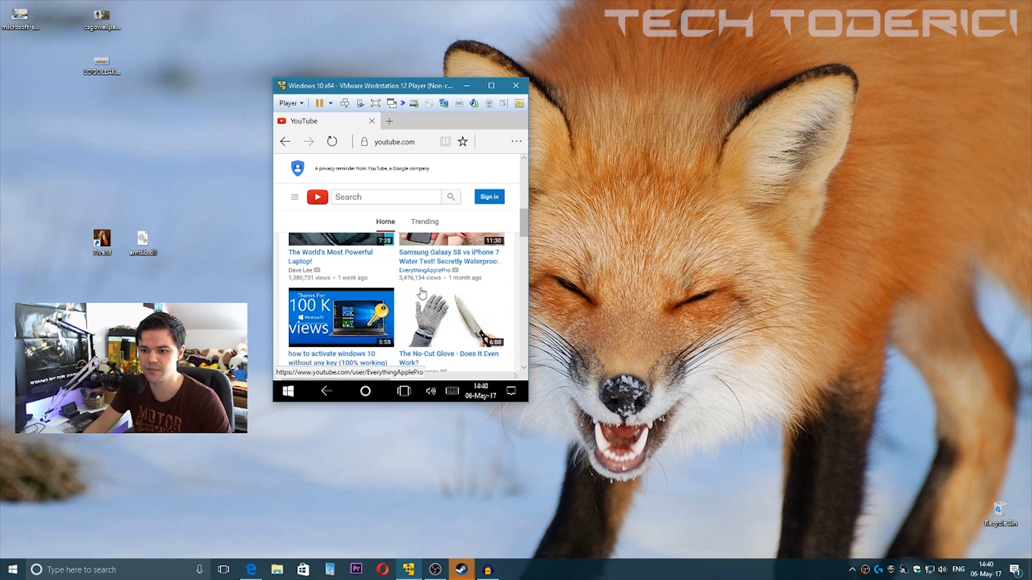
scroll(down, 3)
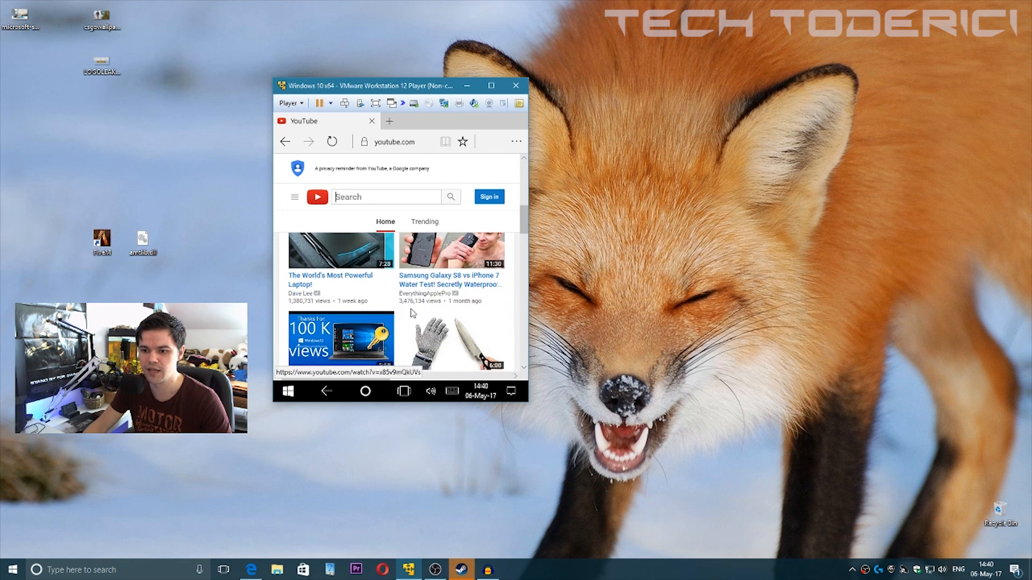
click(449, 280)
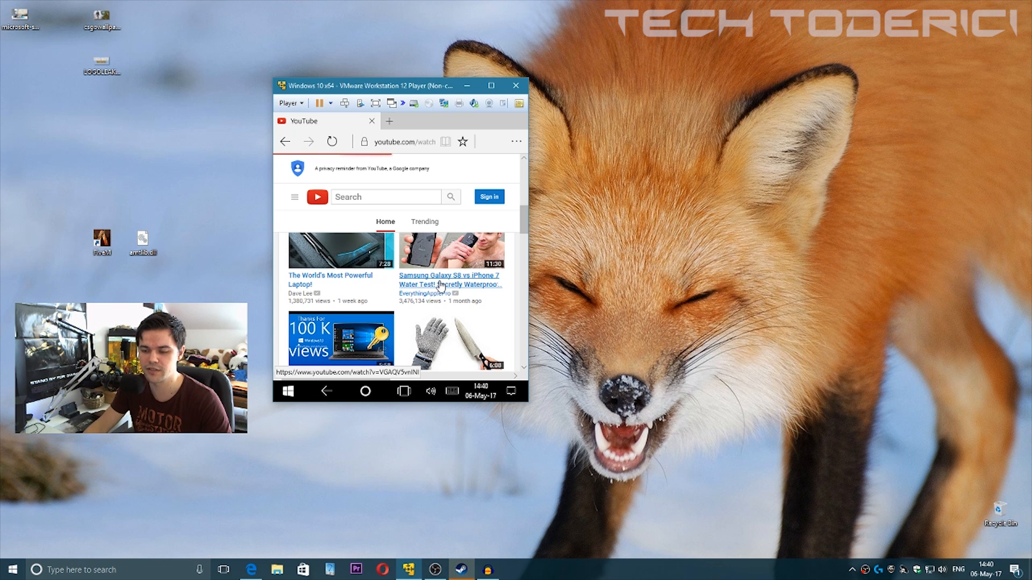
click(449, 280)
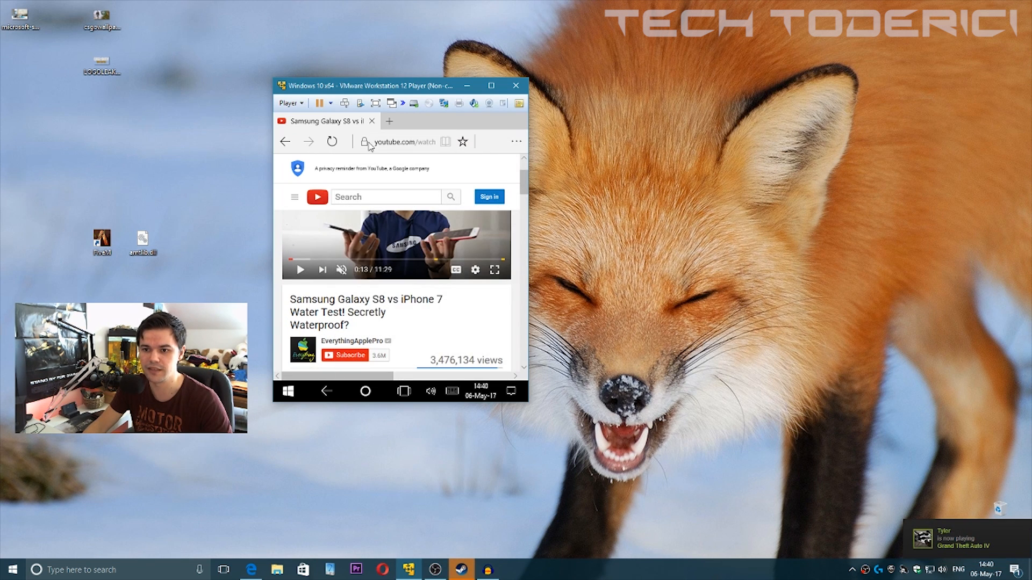
click(287, 391)
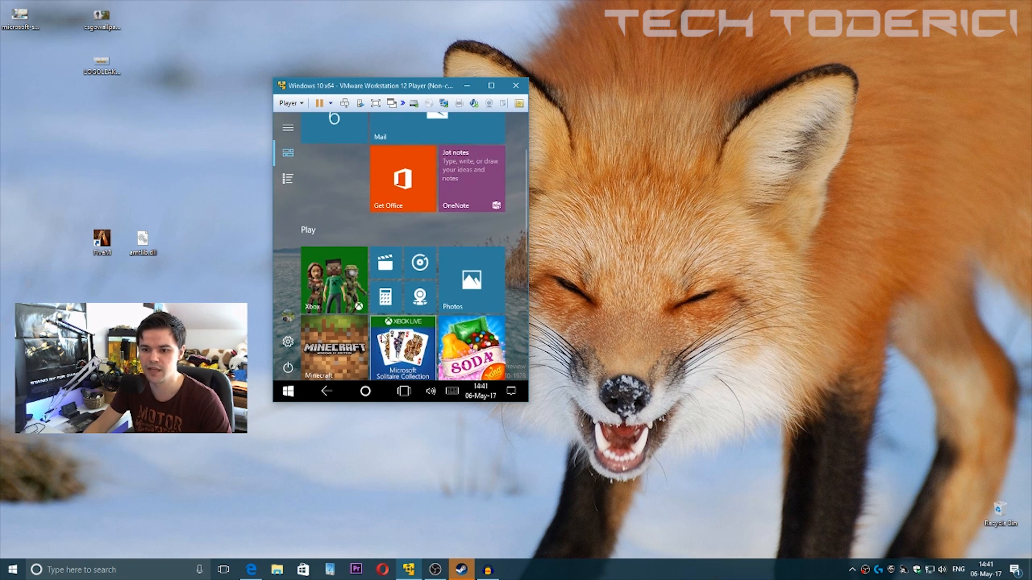
- Launch the Xbox app tile, then scroll through the Start screen
click(333, 282)
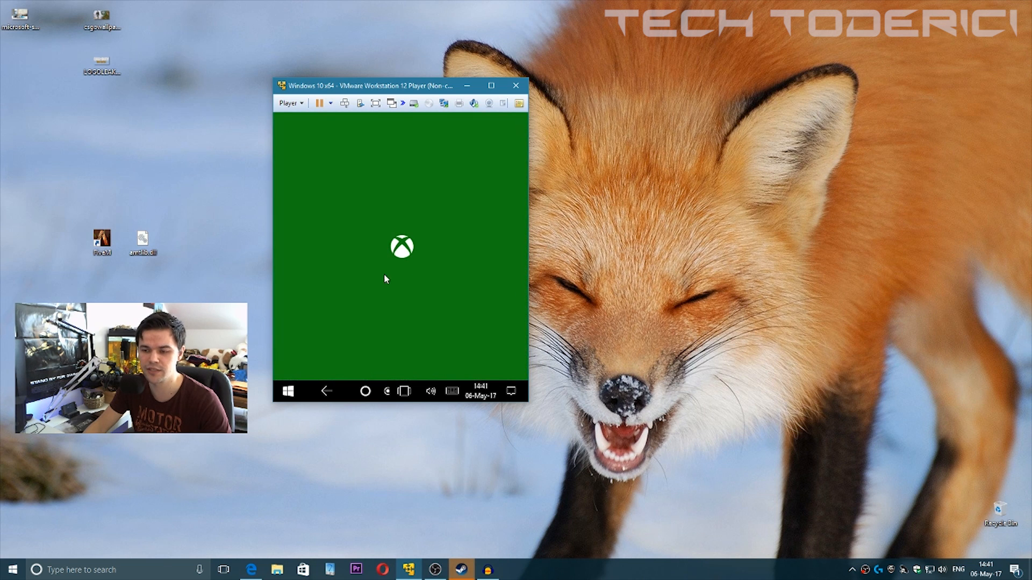
mouse_move(428, 273)
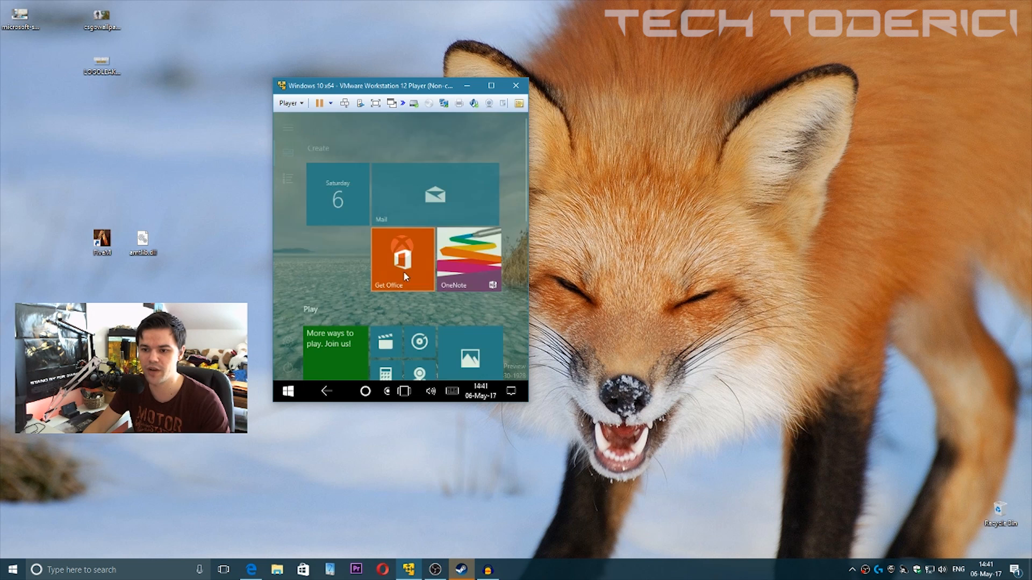
scroll(down, 3)
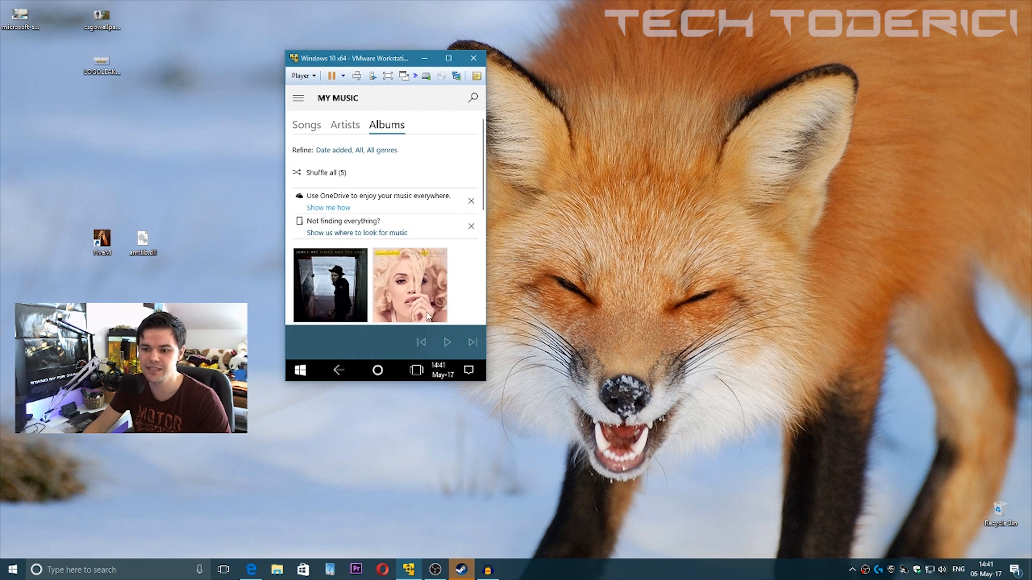
- Switch from Groove Music to the Xbox app, showing its 'Make it more personal' intro
click(300, 369)
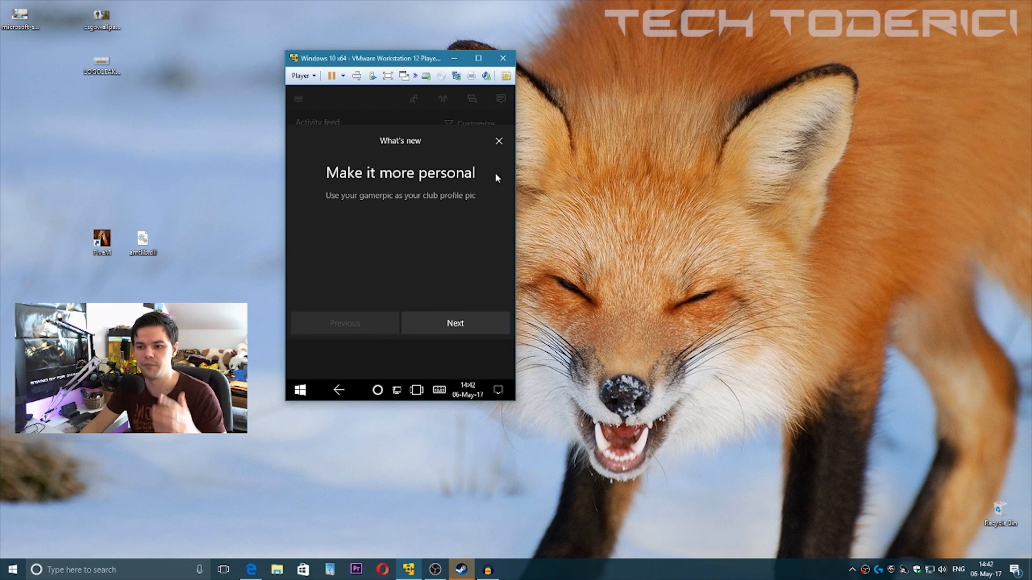
- Dismiss the Xbox What's new tour, scroll through settings and activity feed, then return to Start
click(299, 99)
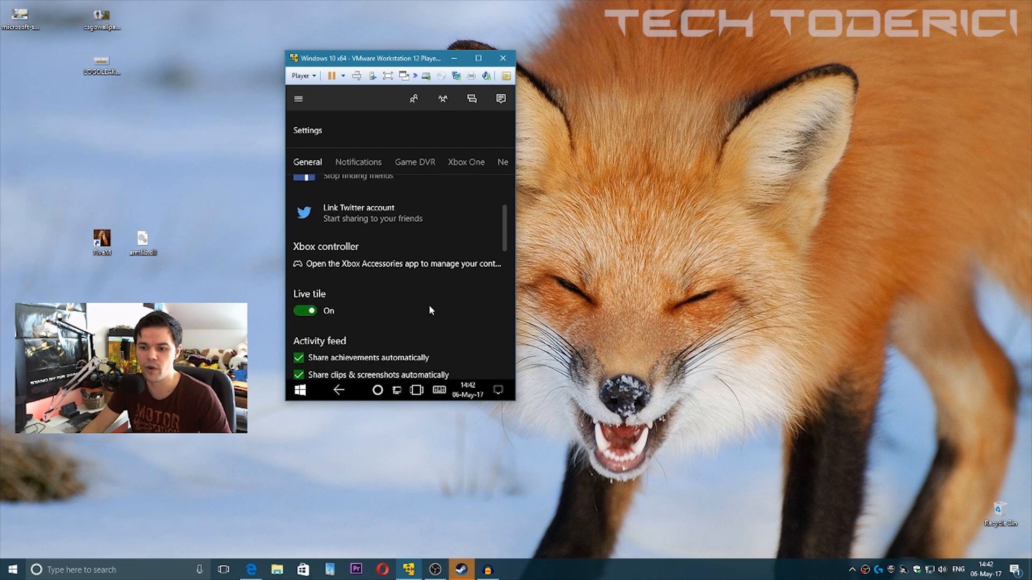
scroll(down, 3)
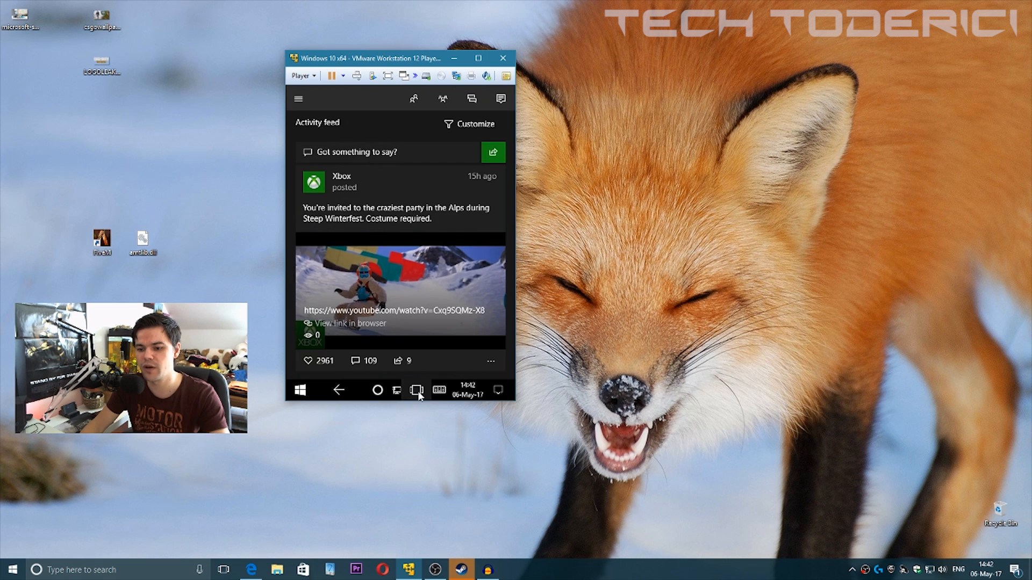
click(415, 390)
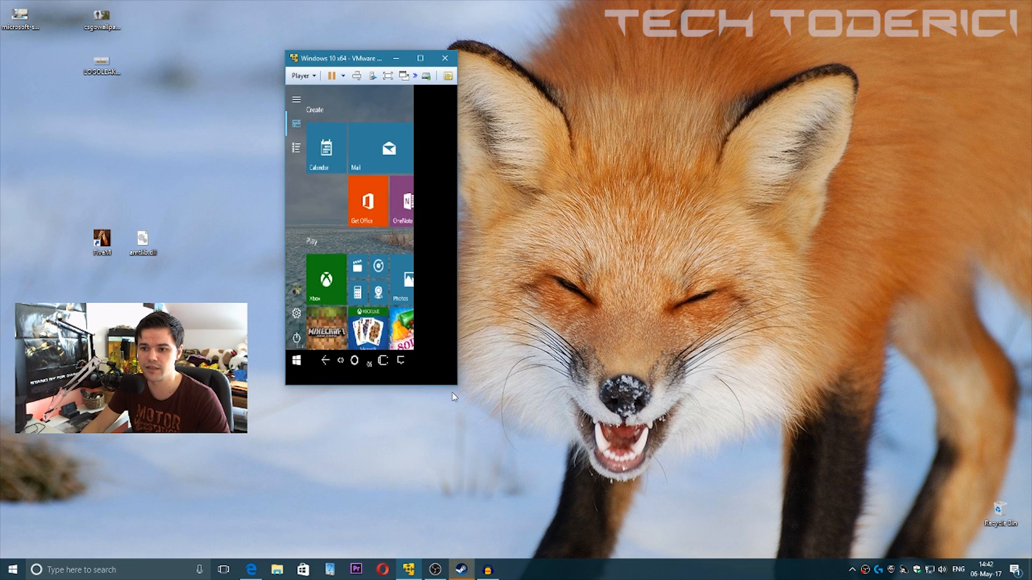
- Drag the VM window edge wider and scroll Start to reveal the Explore group
drag(456, 387, 495, 399)
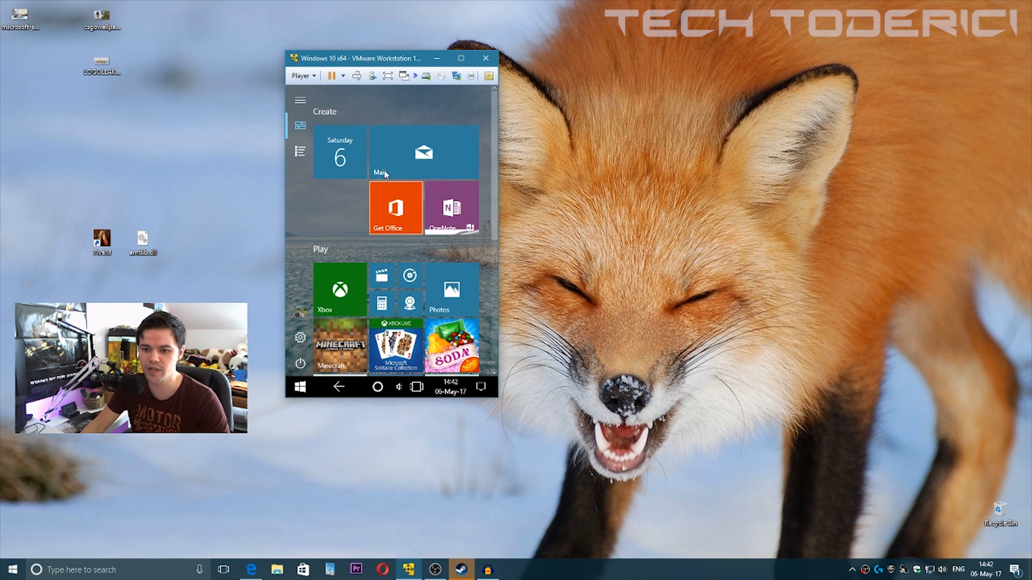
scroll(down, 3)
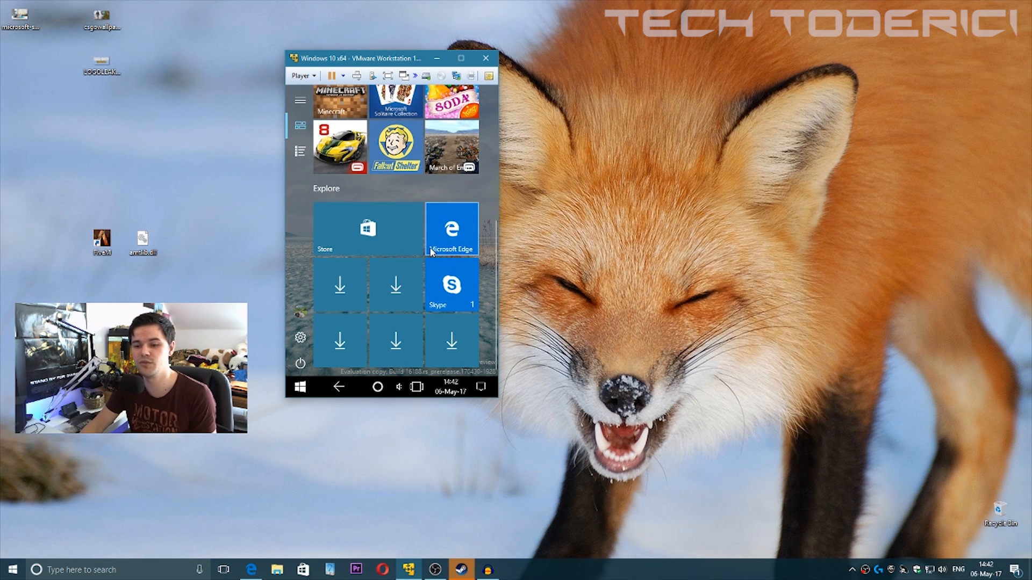